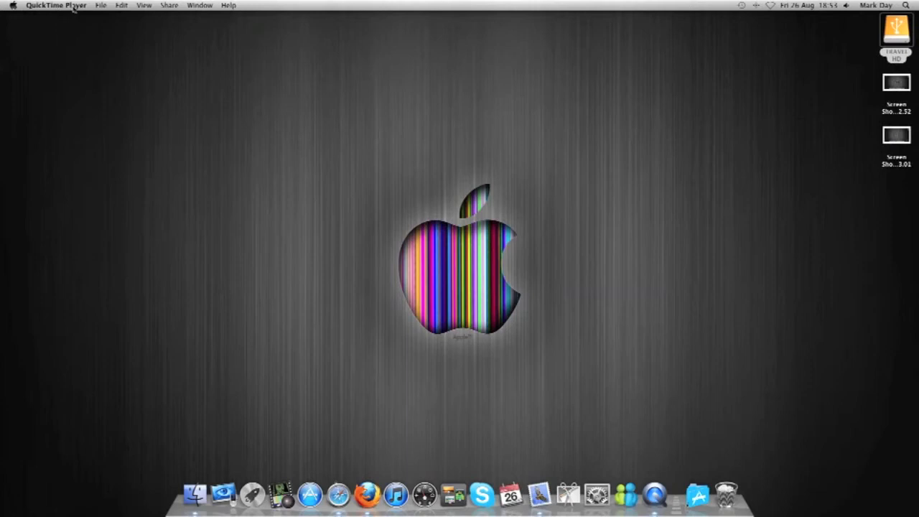
# Stop the QuickTime screen recording and launch iMovie from the Dock
pyautogui.click(101, 6)
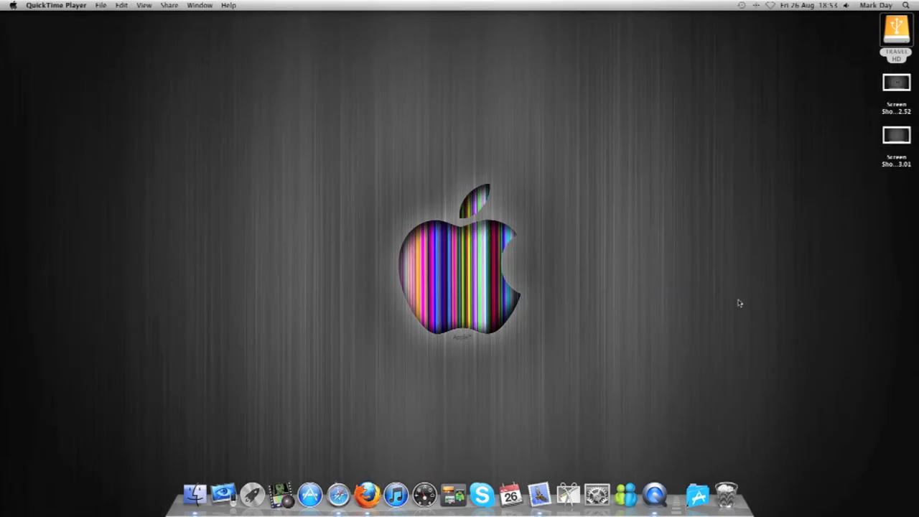
pyautogui.moveTo(714, 302)
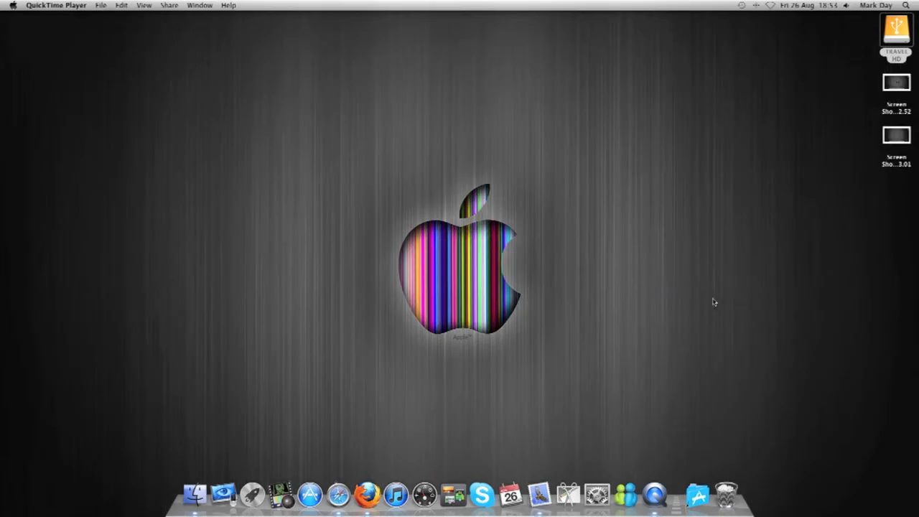
pyautogui.click(7, 6)
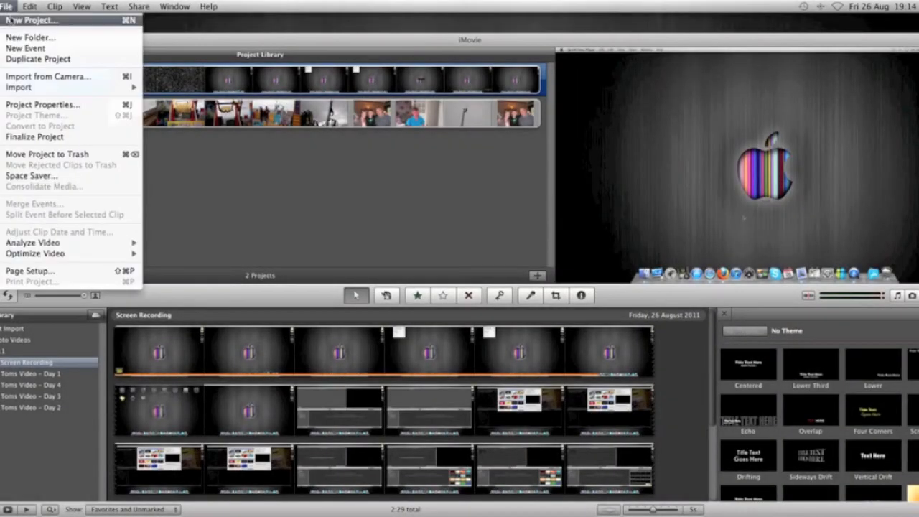
# Start a new project with No Theme, Widescreen 16:9 and 25 fps PAL frame rate
pyautogui.click(32, 20)
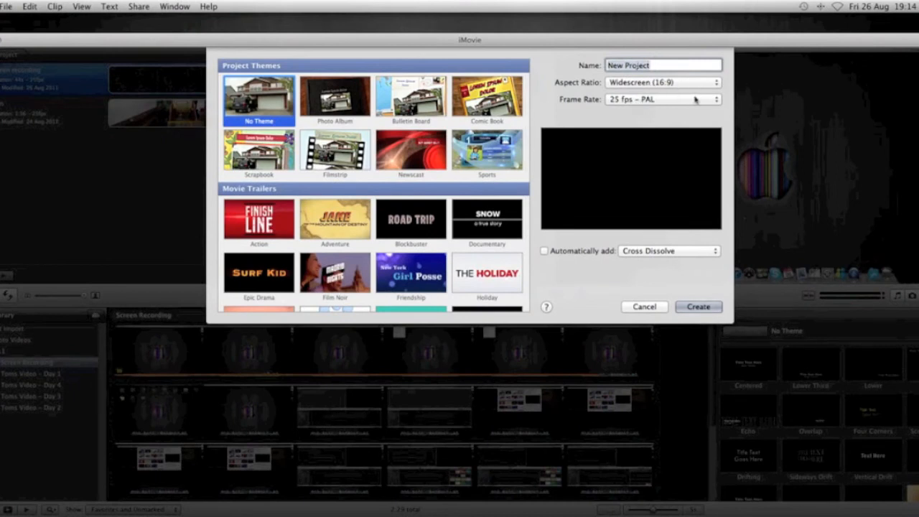
pyautogui.click(661, 99)
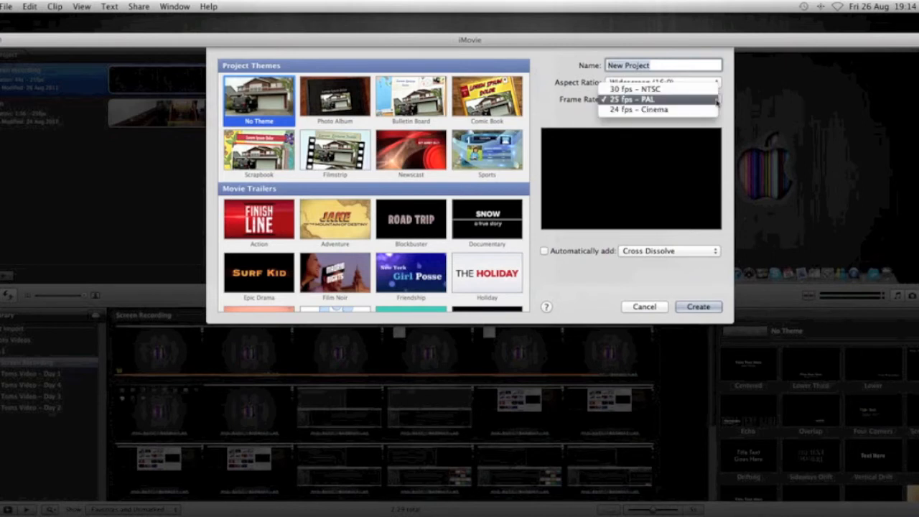
pyautogui.click(632, 99)
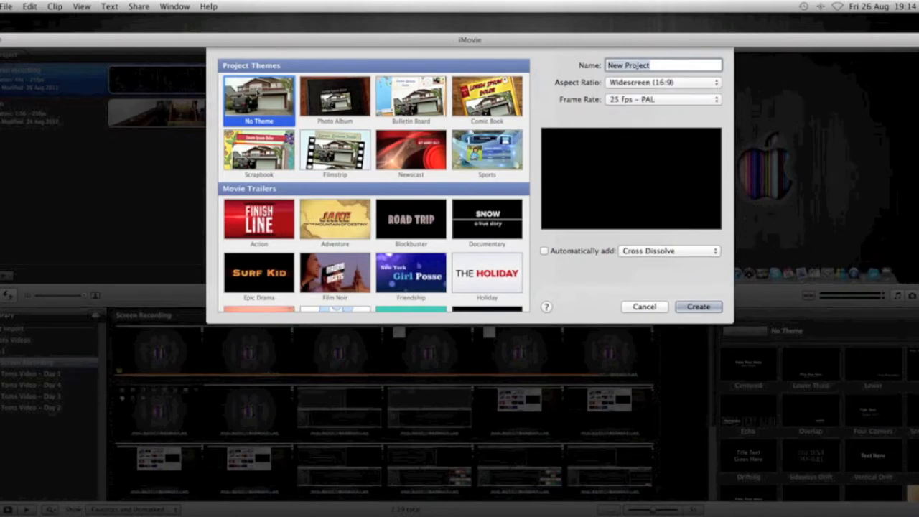
pyautogui.moveTo(649, 315)
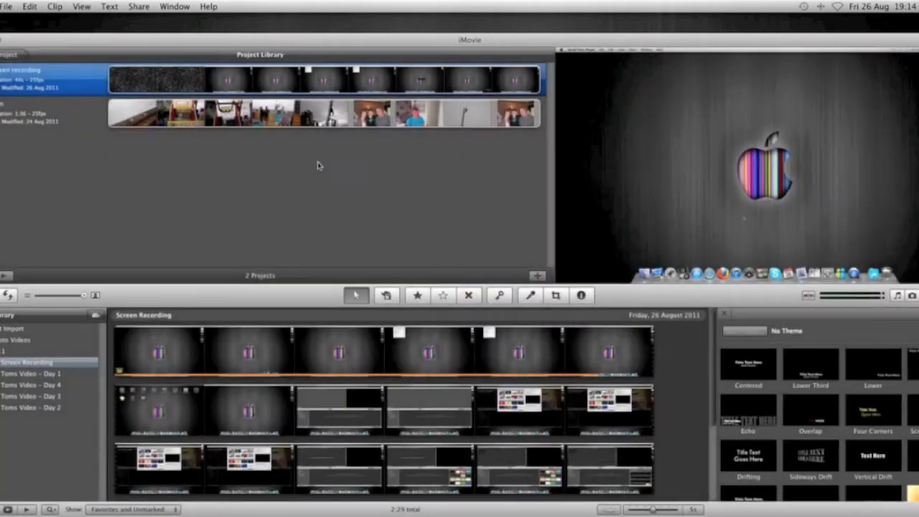
# Start a movie import set to add footage to the existing Screen Recording event
pyautogui.click(6, 5)
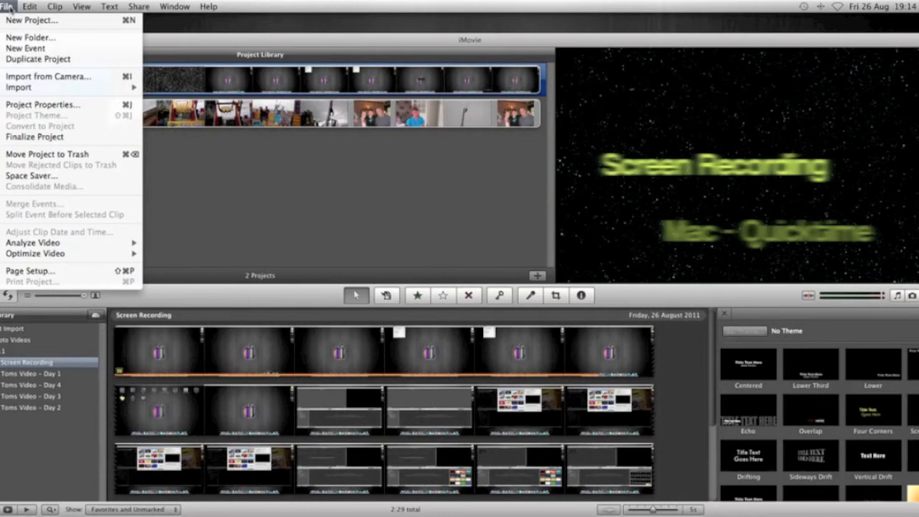
pyautogui.moveTo(17, 88)
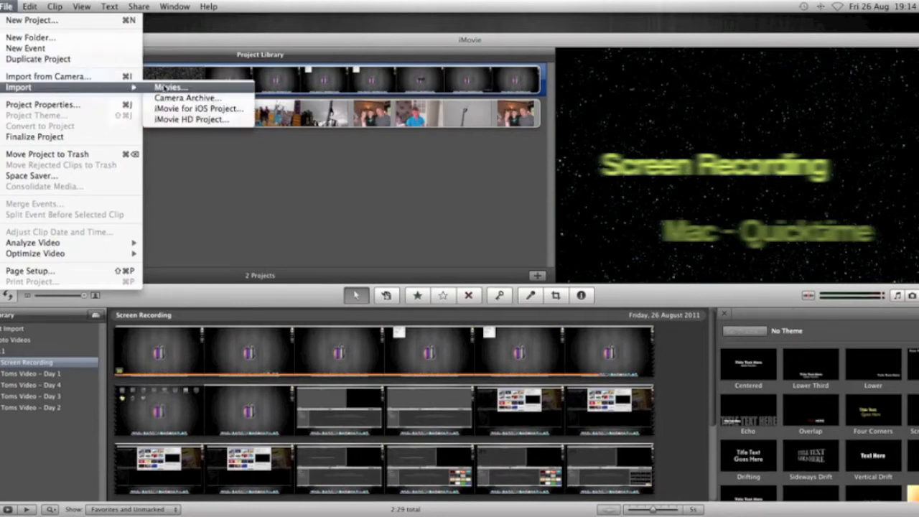
pyautogui.click(170, 87)
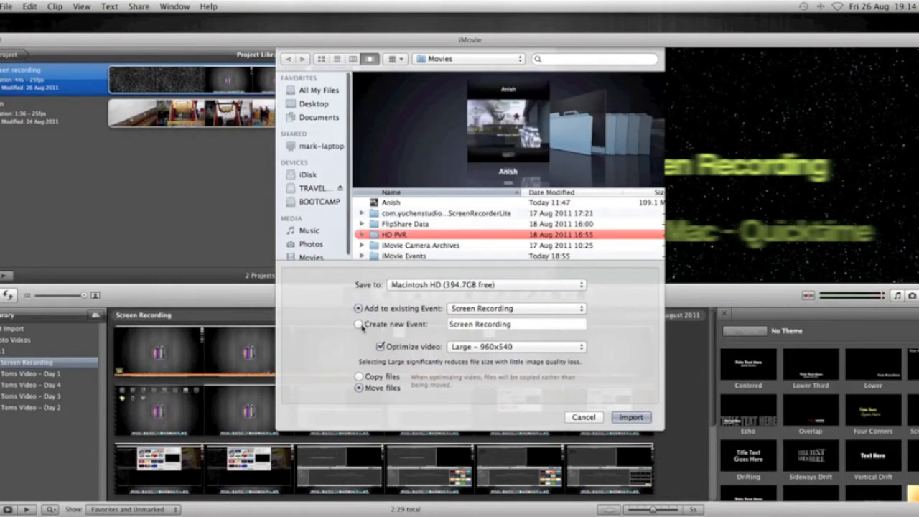
pyautogui.click(359, 324)
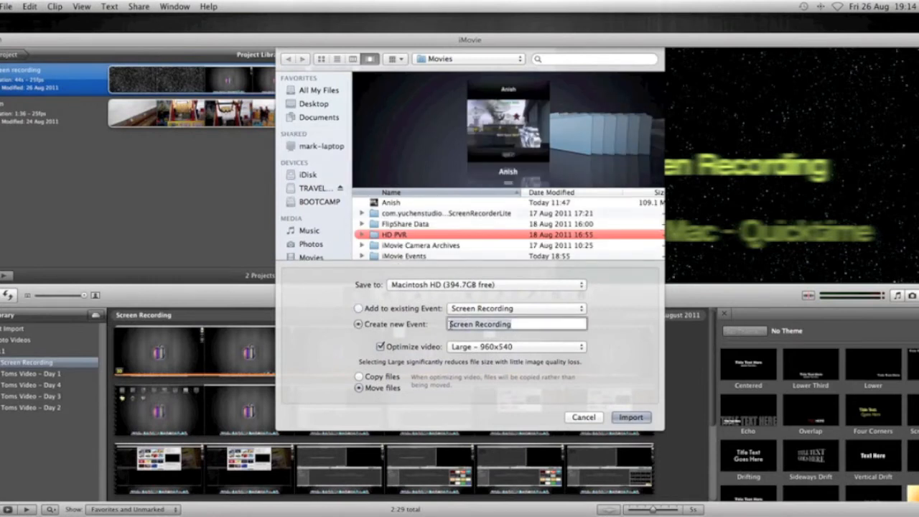
pyautogui.click(359, 307)
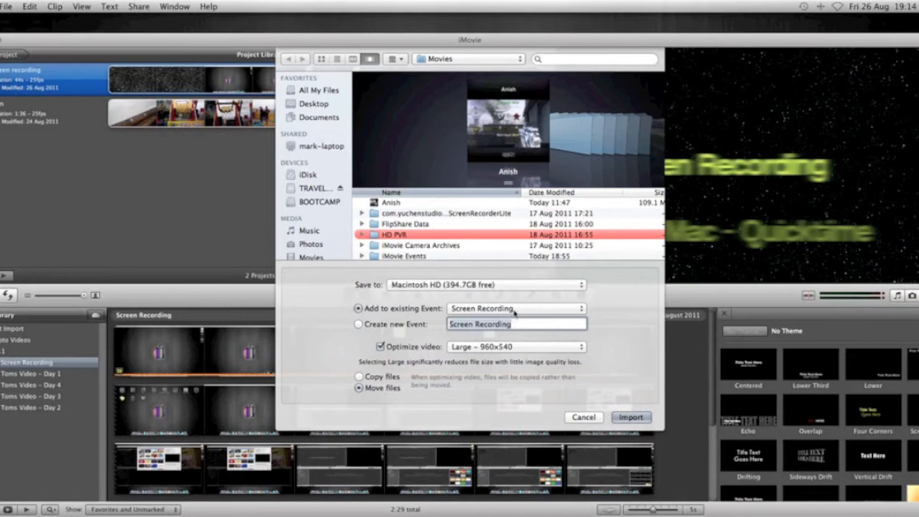
pyautogui.moveTo(610, 303)
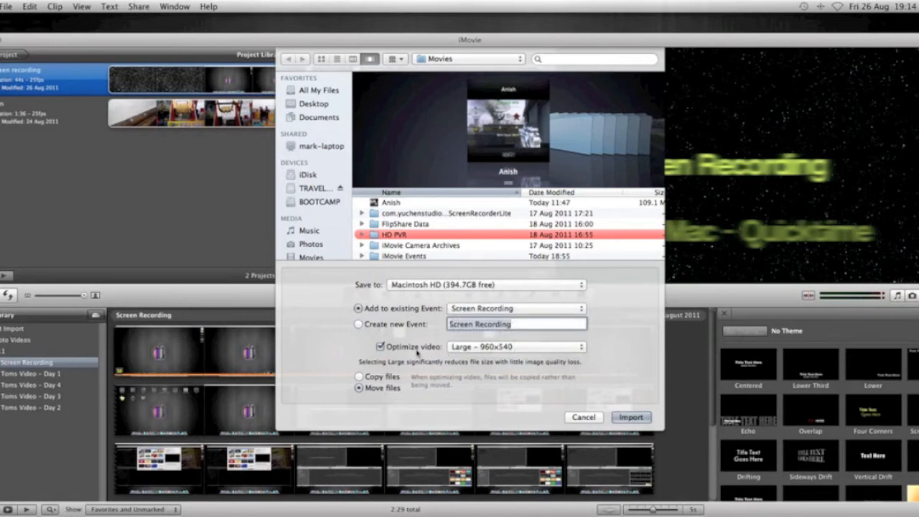
pyautogui.moveTo(522, 353)
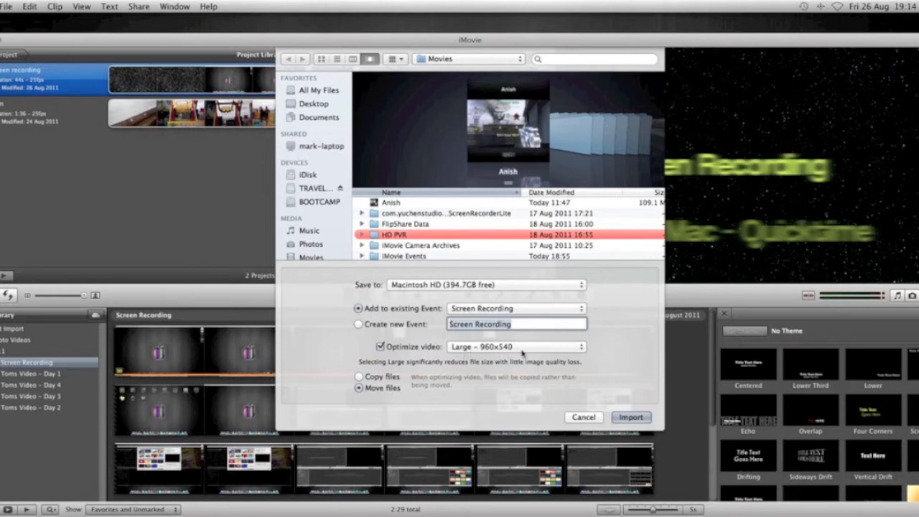
pyautogui.moveTo(586, 352)
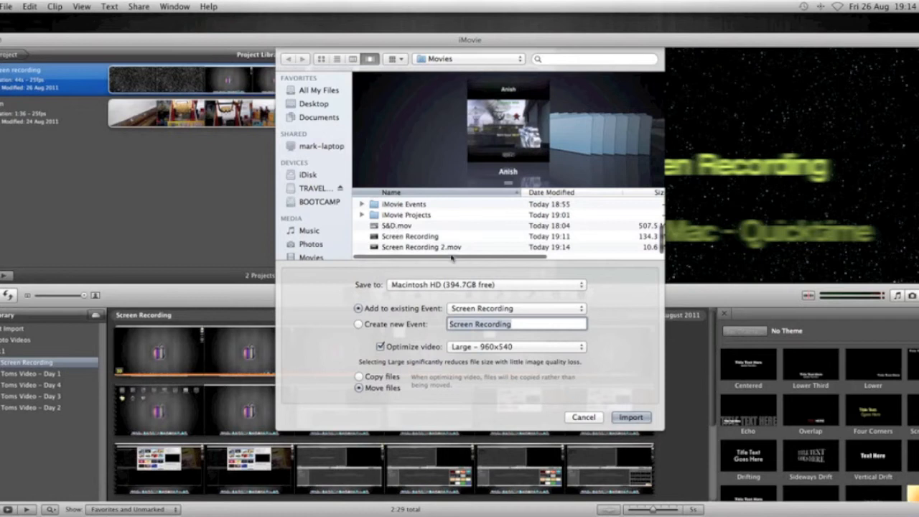
pyautogui.moveTo(505, 290)
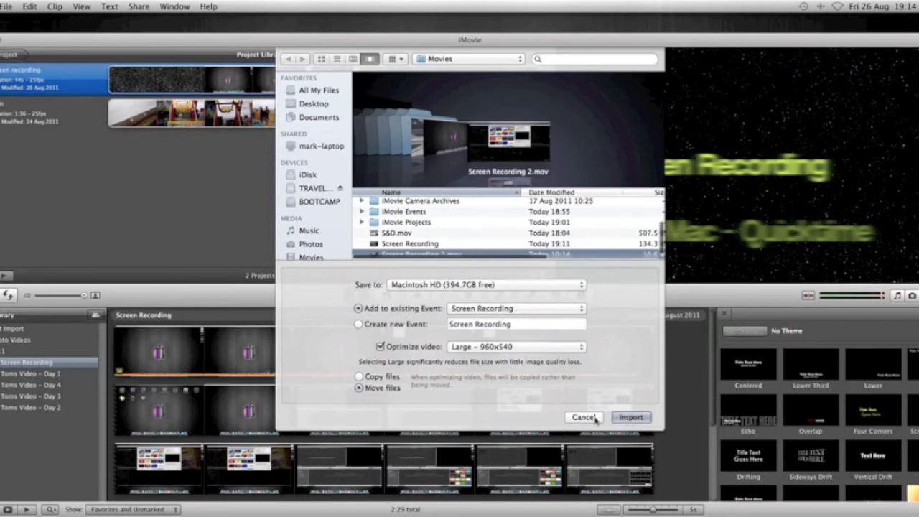
# Finish the import and select the Screen Recording event clips for the project
pyautogui.click(629, 416)
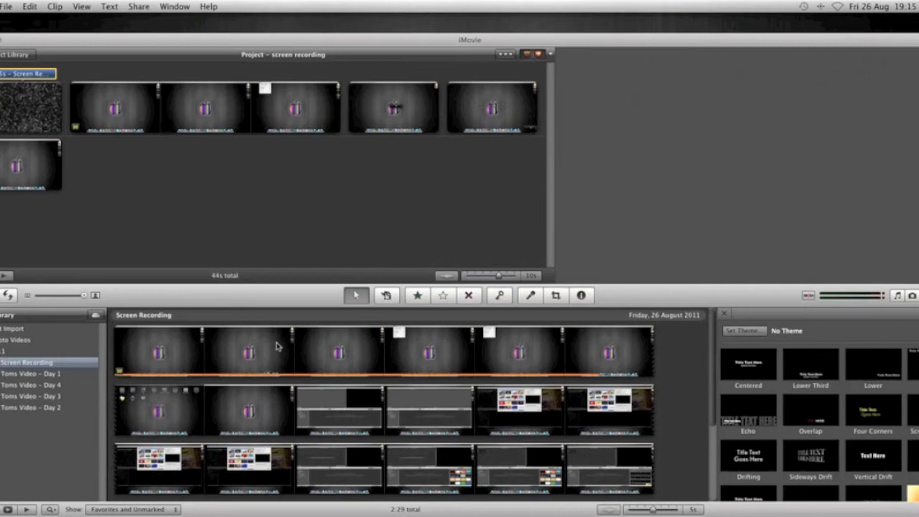
pyautogui.click(313, 352)
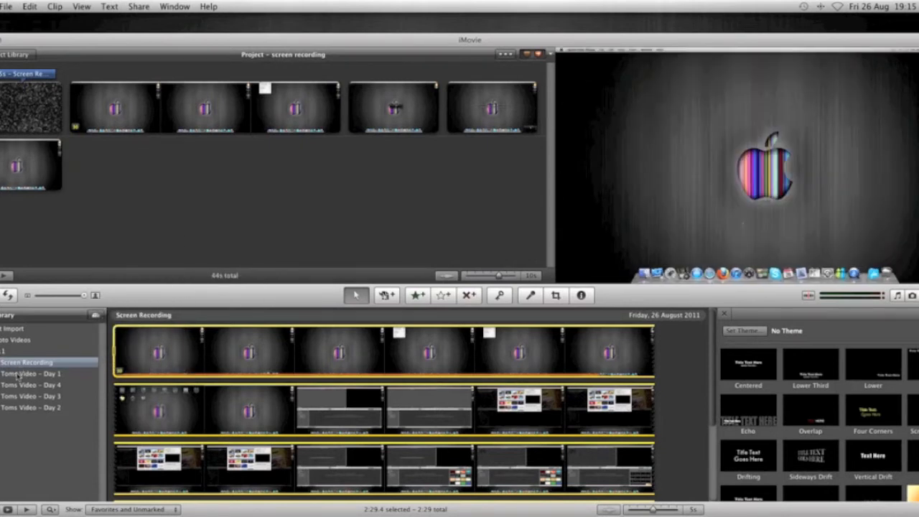
pyautogui.moveTo(184, 196)
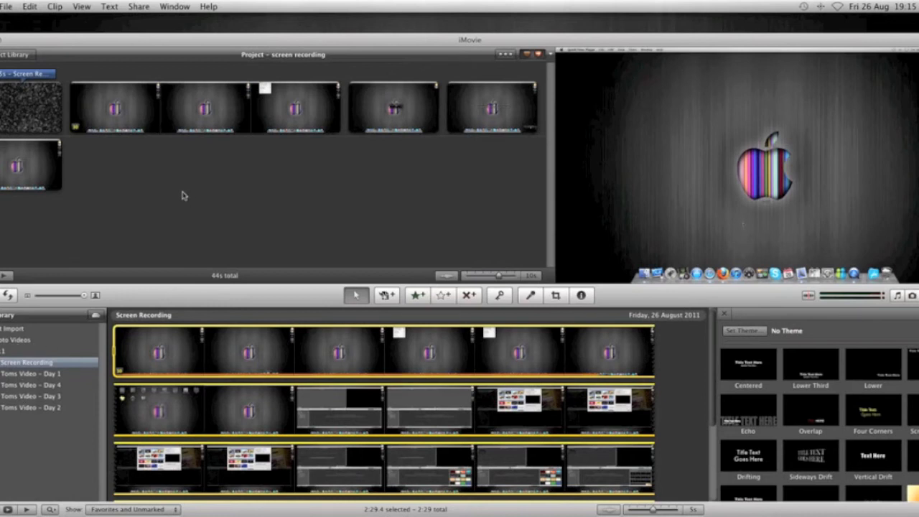
pyautogui.moveTo(187, 195)
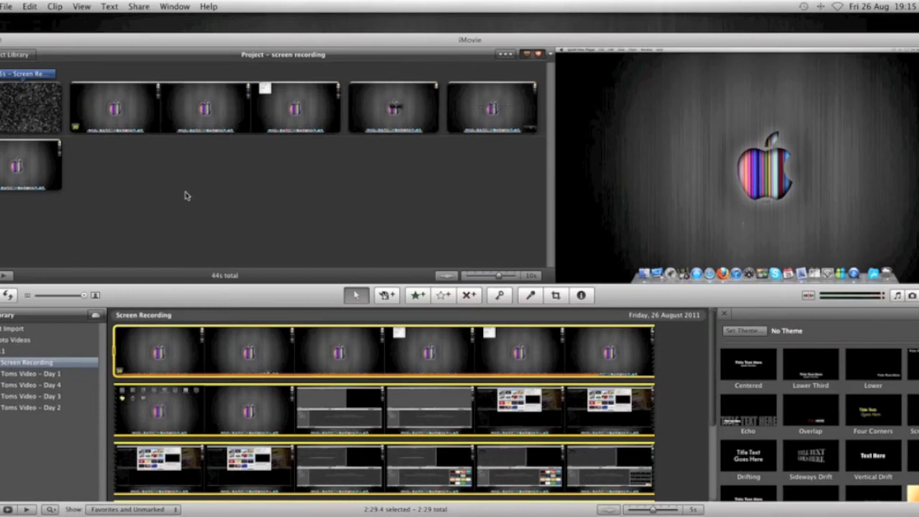
pyautogui.click(520, 352)
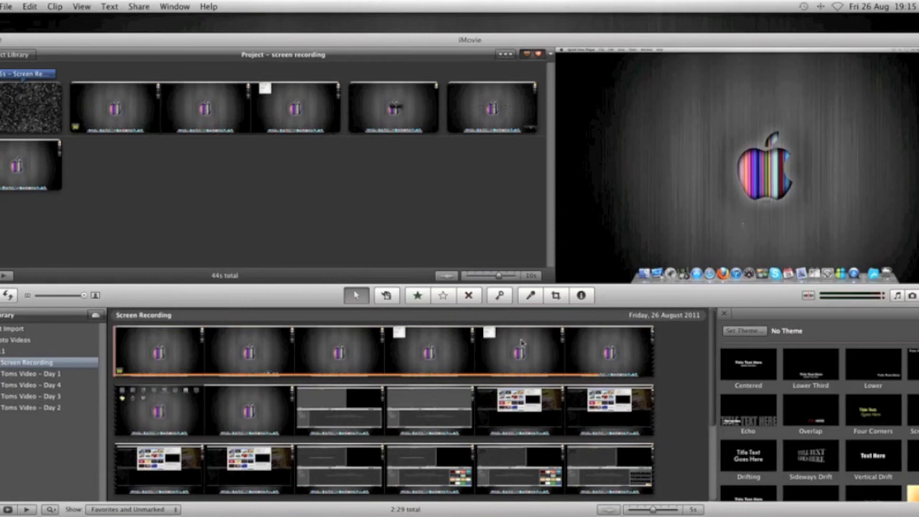
pyautogui.moveTo(530, 296)
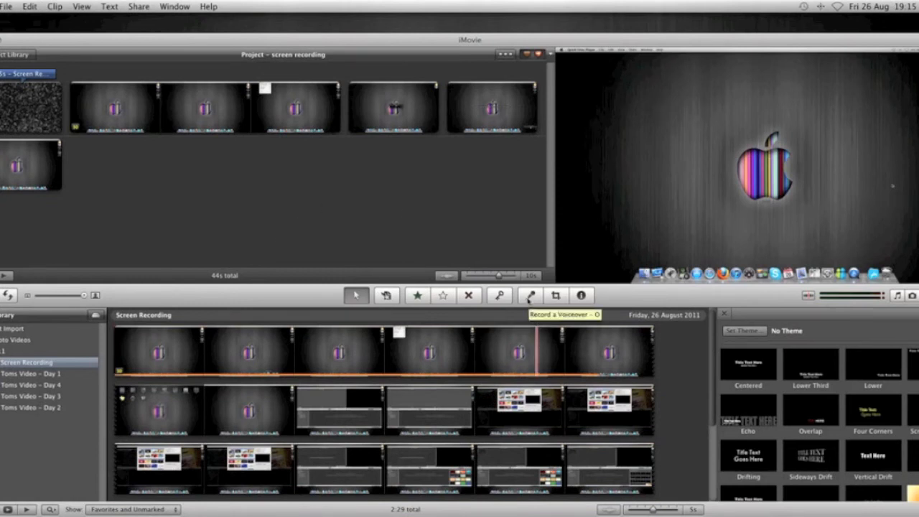
pyautogui.click(530, 295)
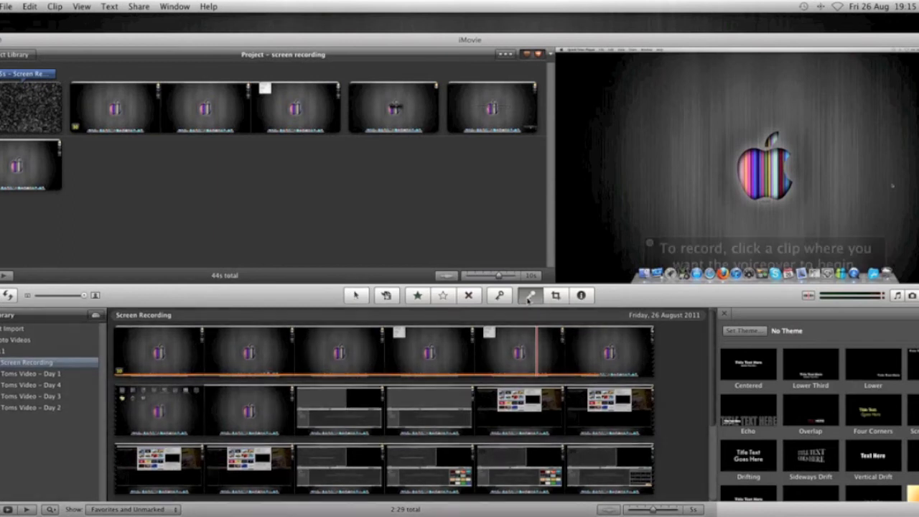
pyautogui.click(530, 296)
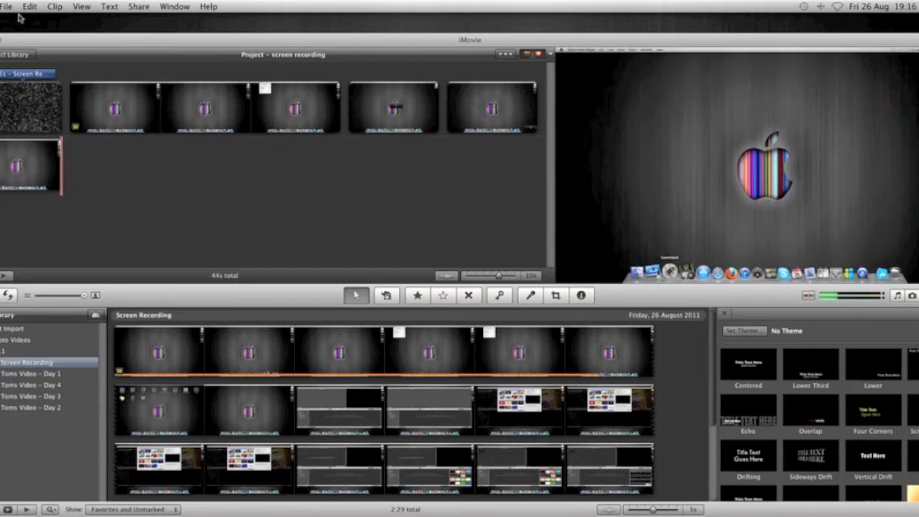
pyautogui.click(138, 6)
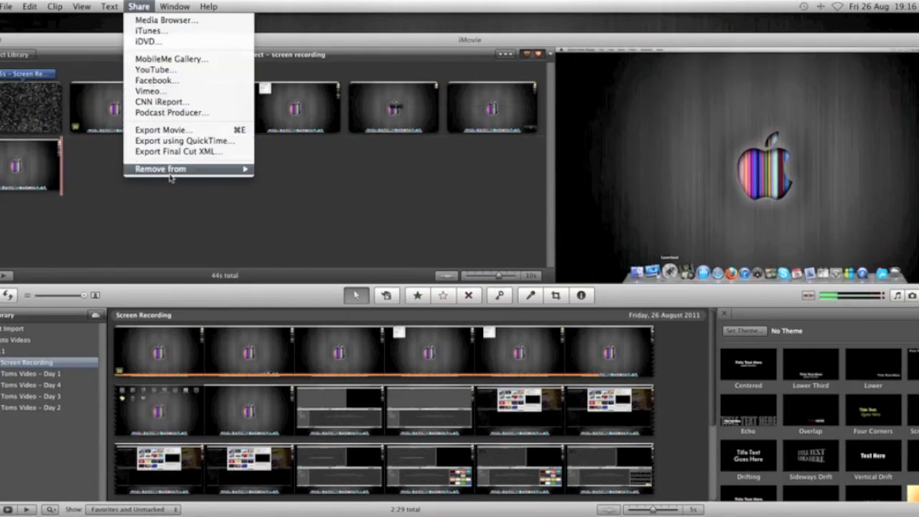
pyautogui.click(7, 6)
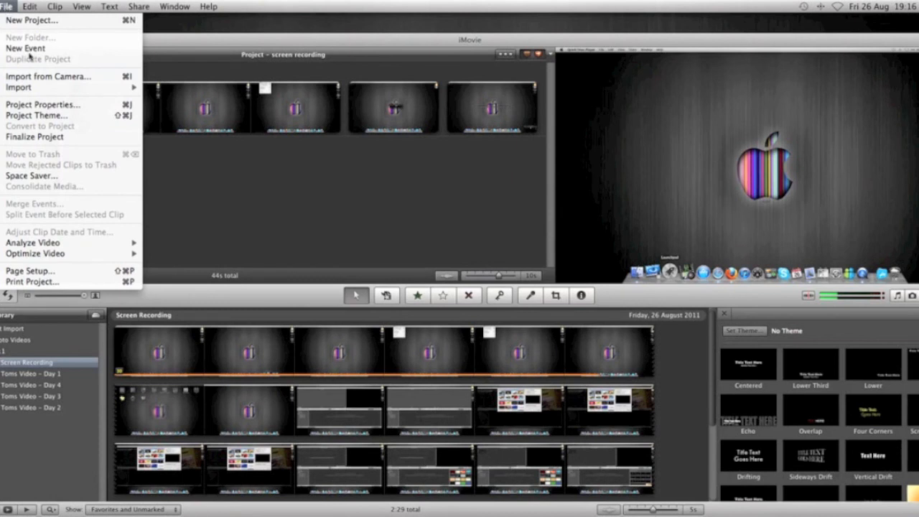
pyautogui.moveTo(35, 136)
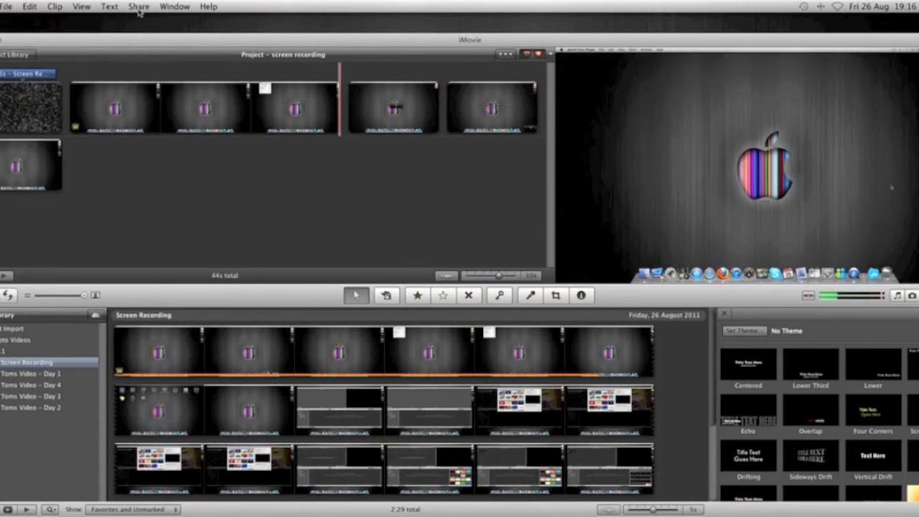
pyautogui.click(138, 6)
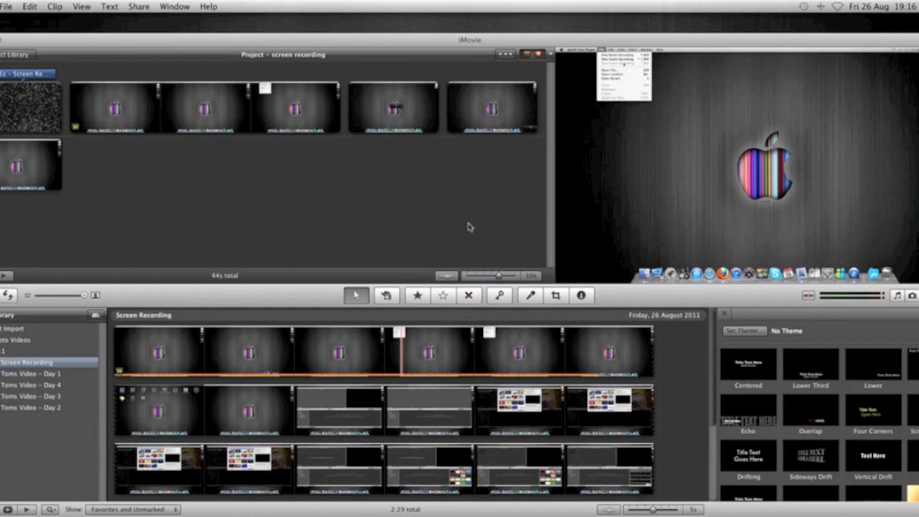
pyautogui.moveTo(282, 204)
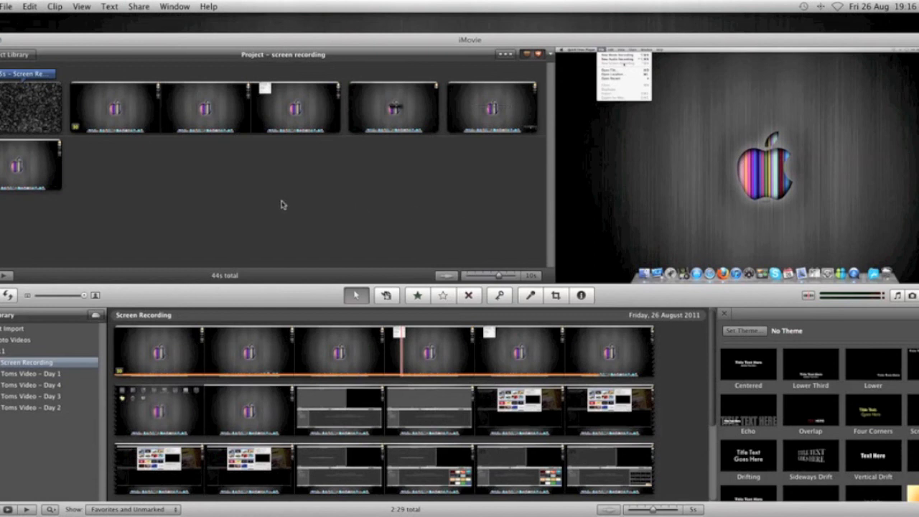